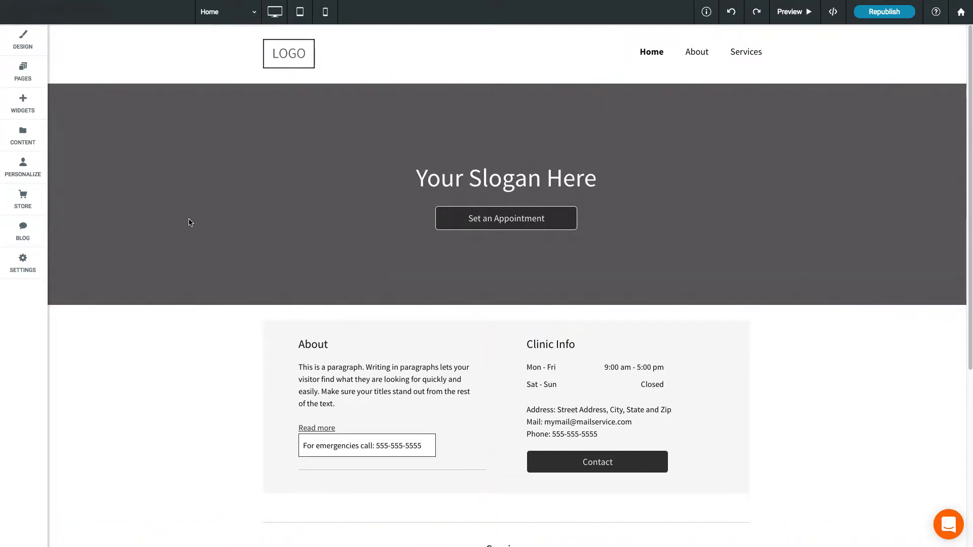
# Preview the phone layout, then add an empty two-column row above the slogan banner
pyautogui.click(325, 11)
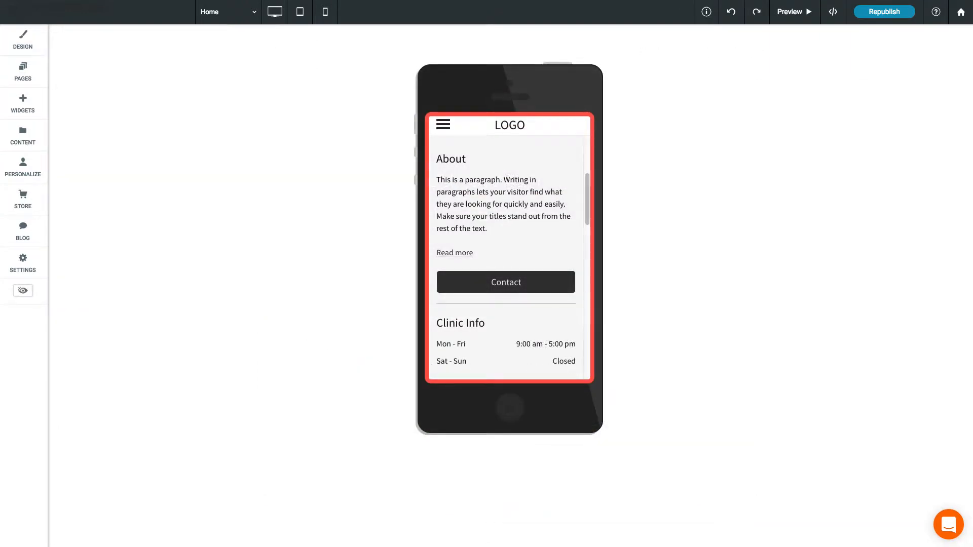
pyautogui.click(274, 12)
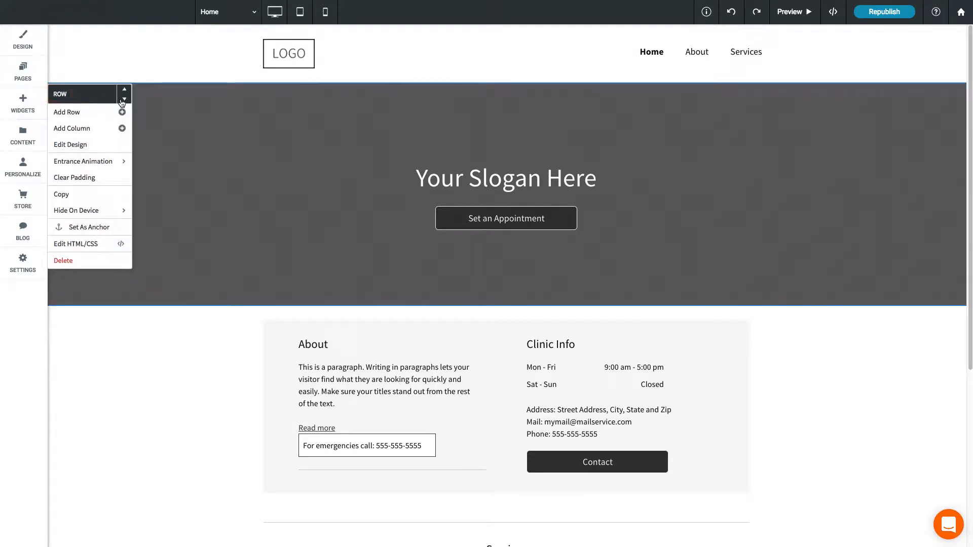
pyautogui.moveTo(124, 90)
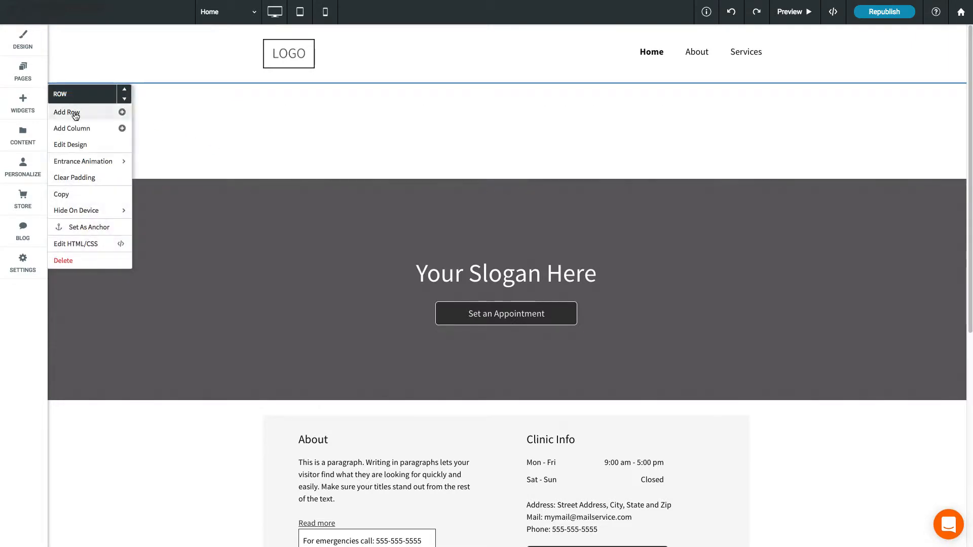
pyautogui.click(67, 113)
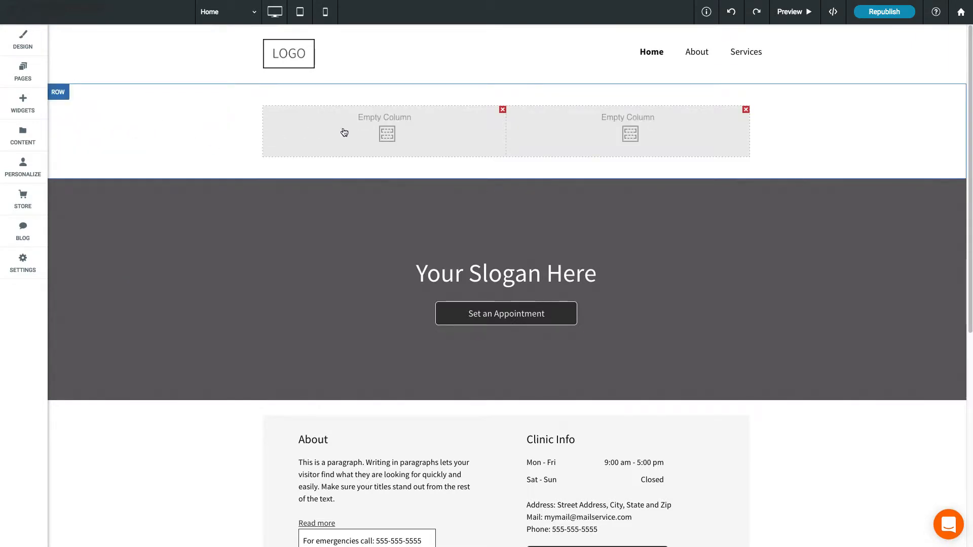
pyautogui.moveTo(426, 138)
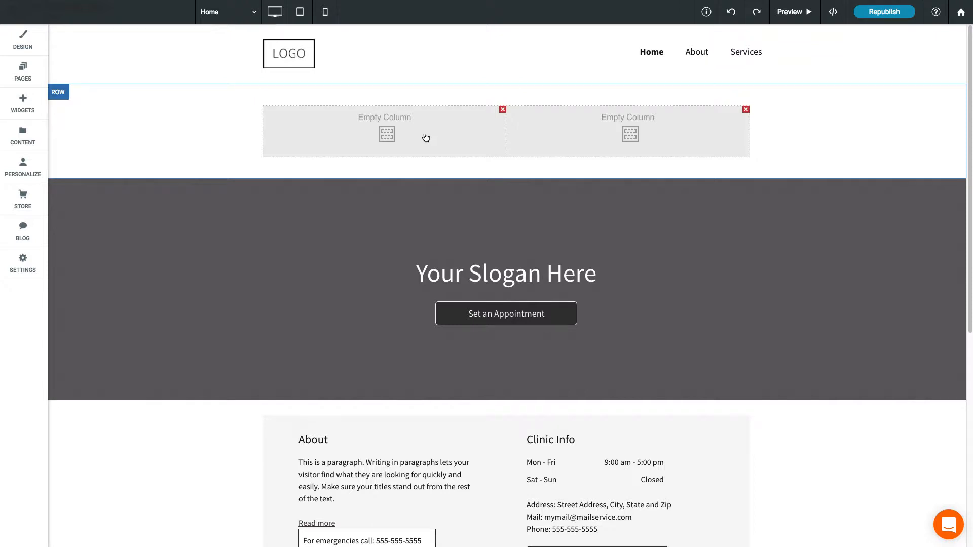
pyautogui.moveTo(491, 147)
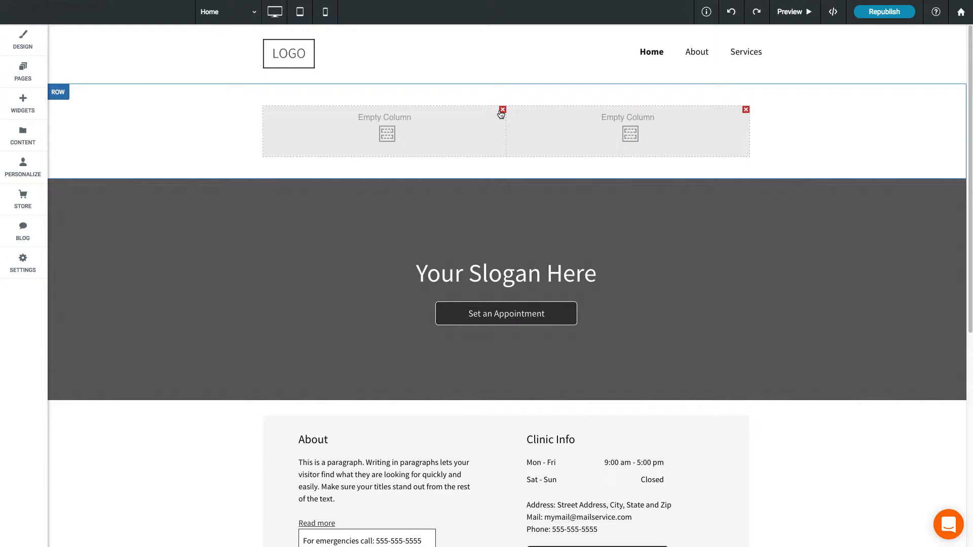
# Delete one empty column, then move the Contact button below Read more in About
pyautogui.click(501, 113)
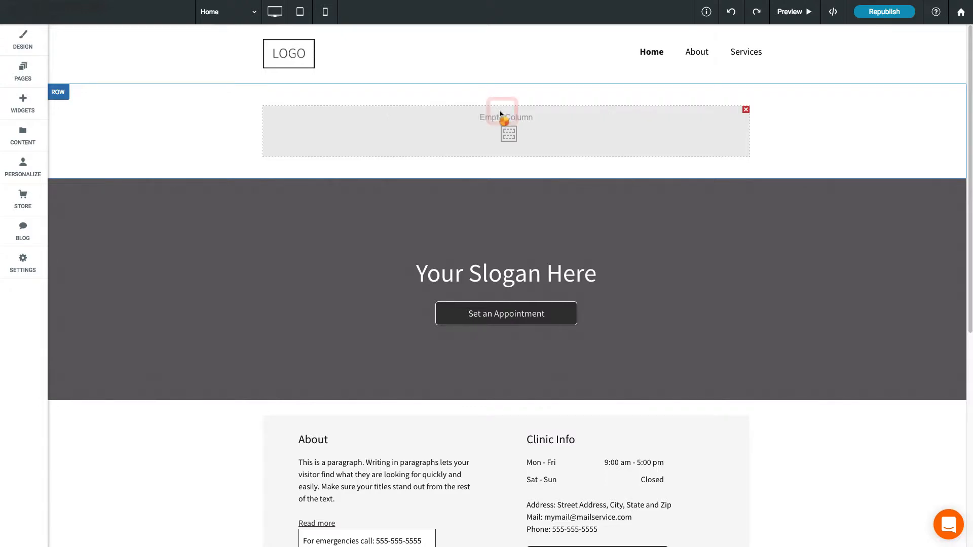
pyautogui.moveTo(397, 168)
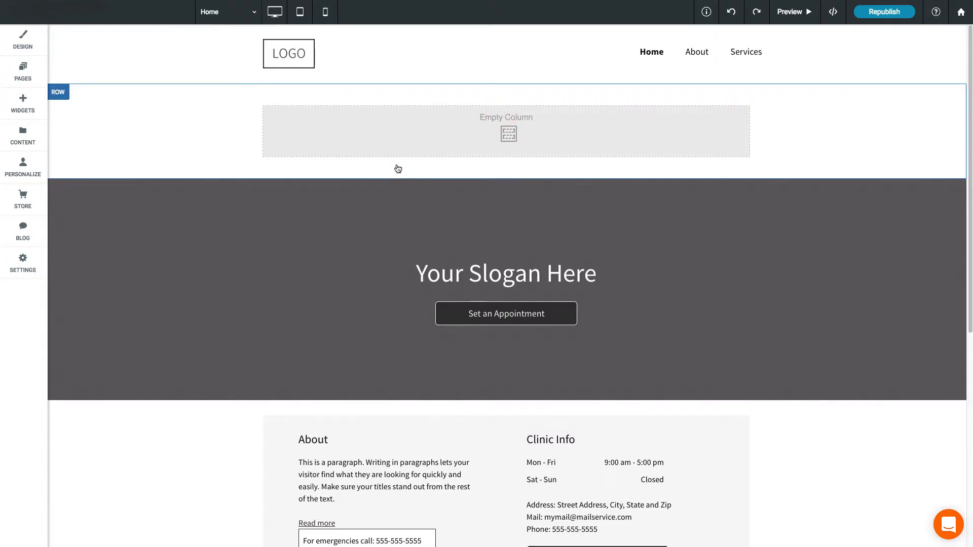
pyautogui.scroll(-3)
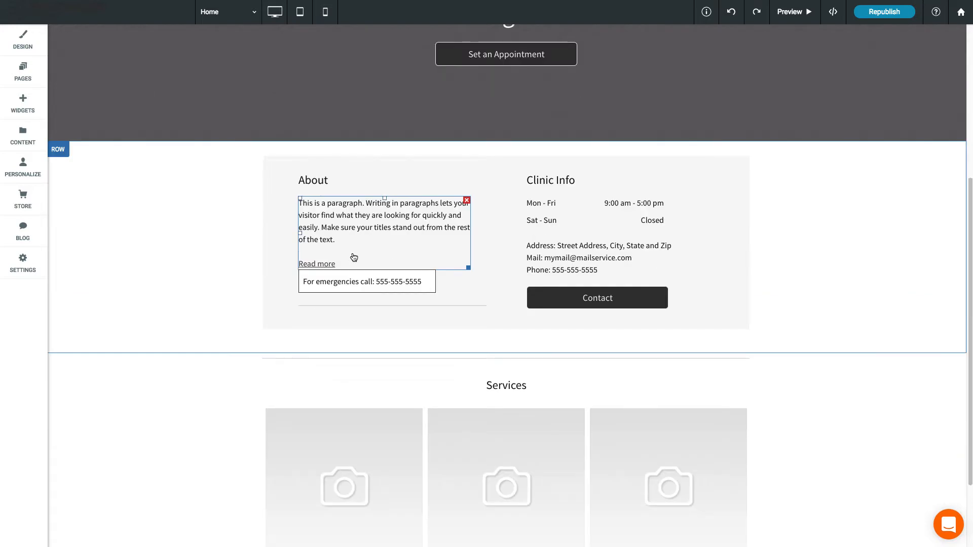
pyautogui.click(597, 298)
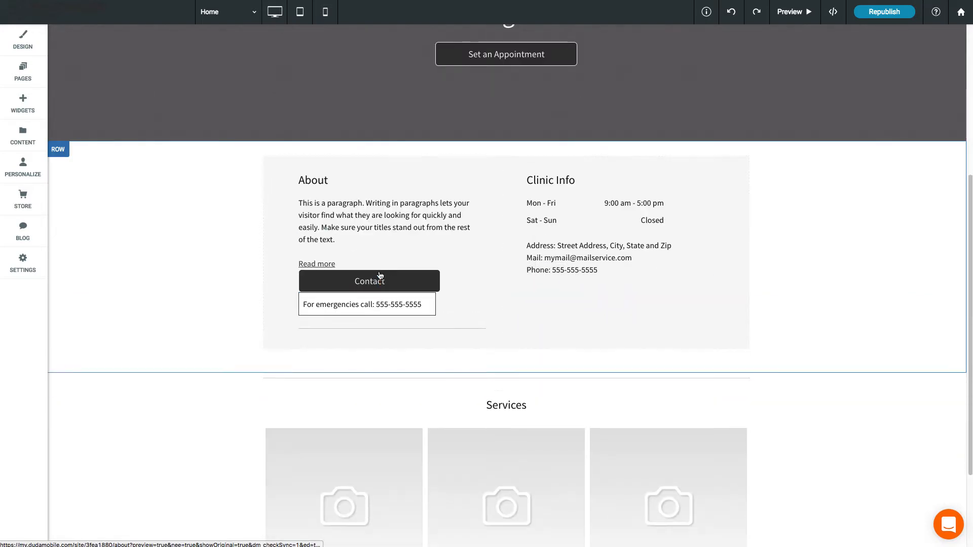
pyautogui.moveTo(404, 286)
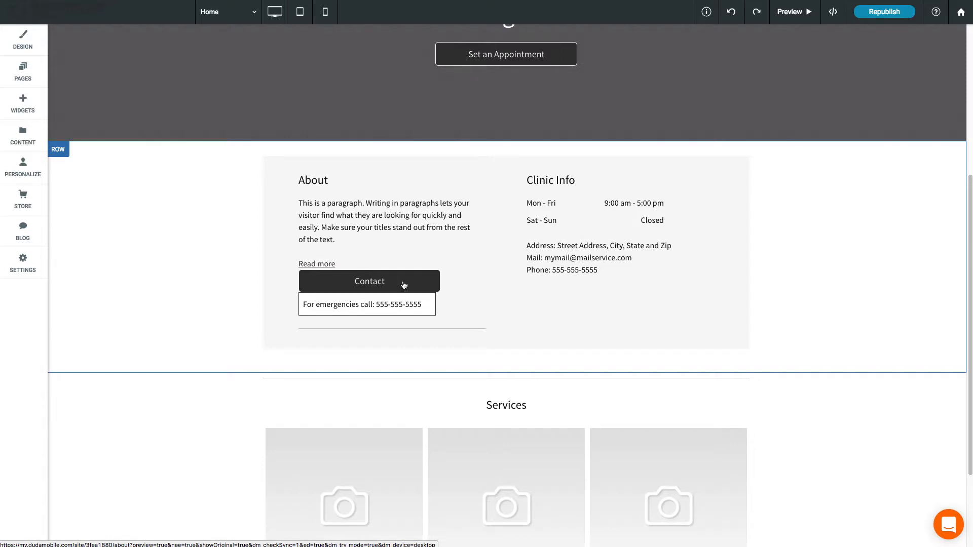
pyautogui.click(370, 281)
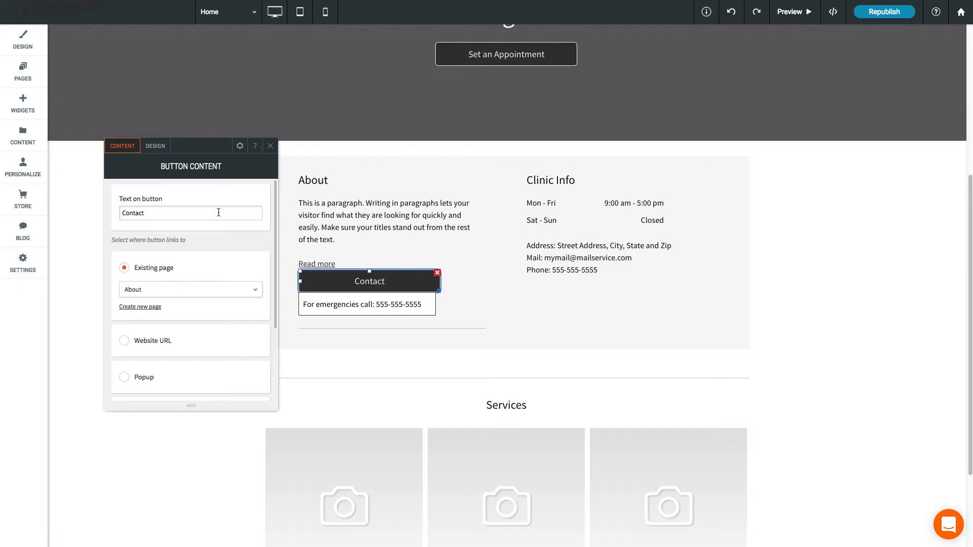
pyautogui.click(155, 146)
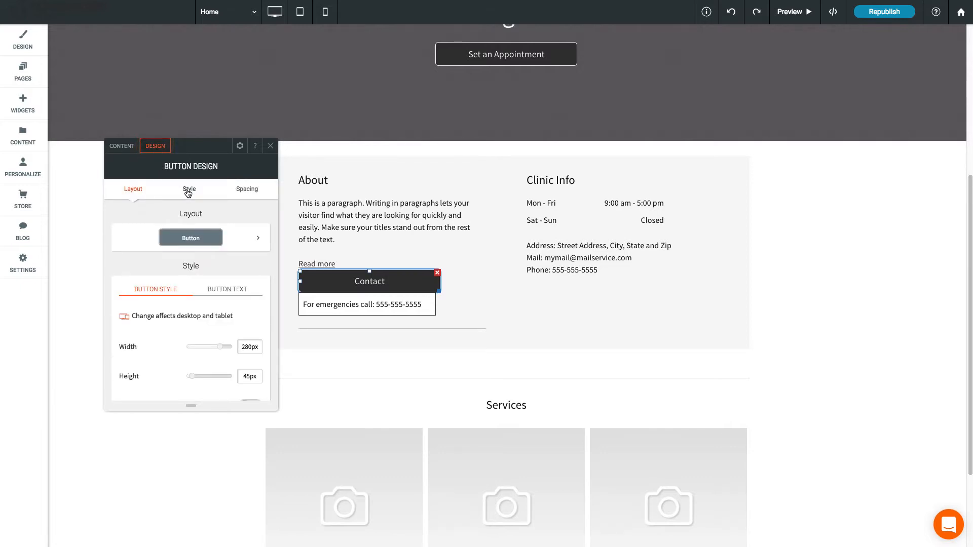
pyautogui.click(246, 189)
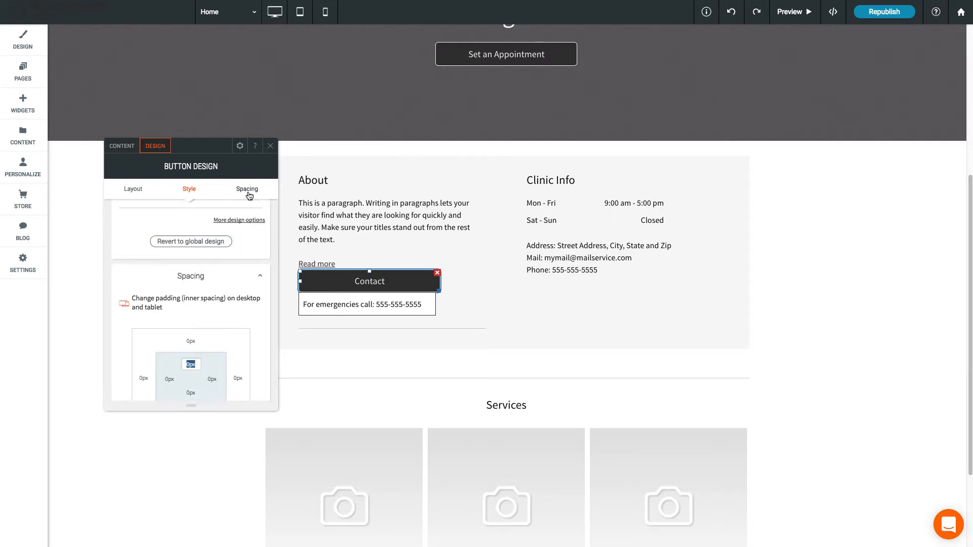
pyautogui.click(269, 145)
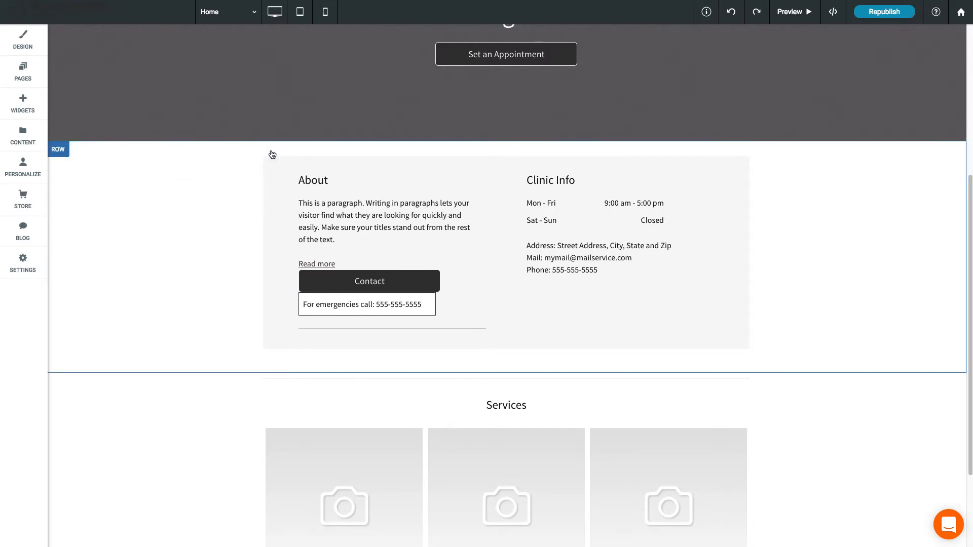
pyautogui.click(58, 150)
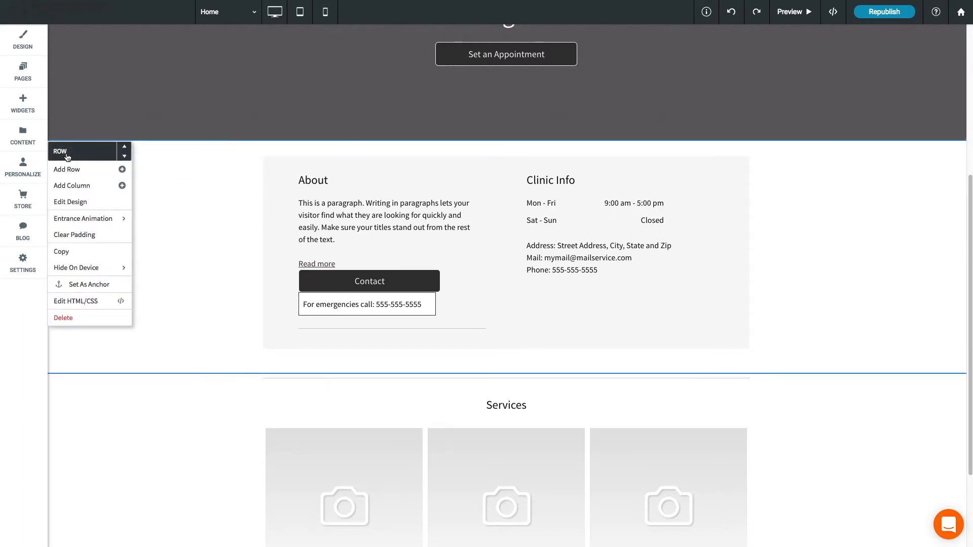
pyautogui.click(70, 202)
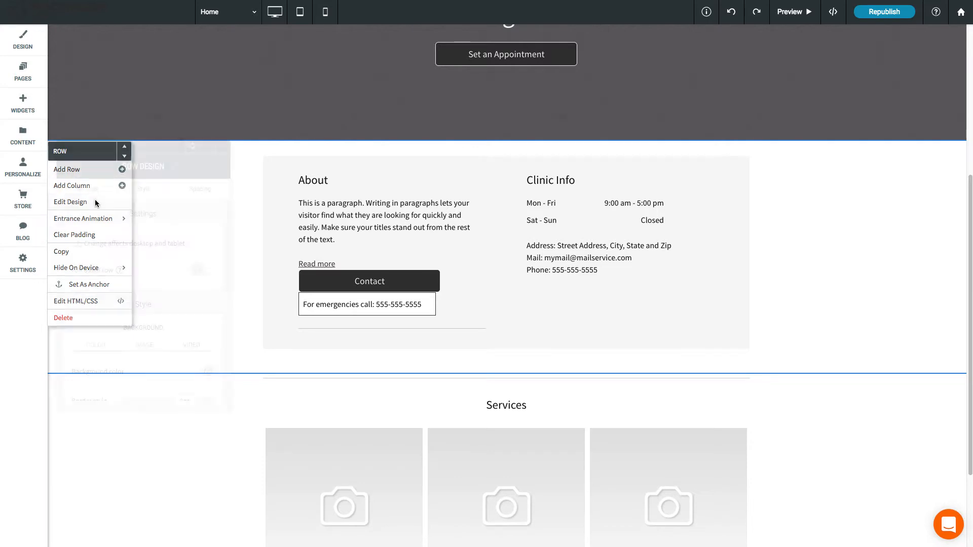
pyautogui.click(70, 201)
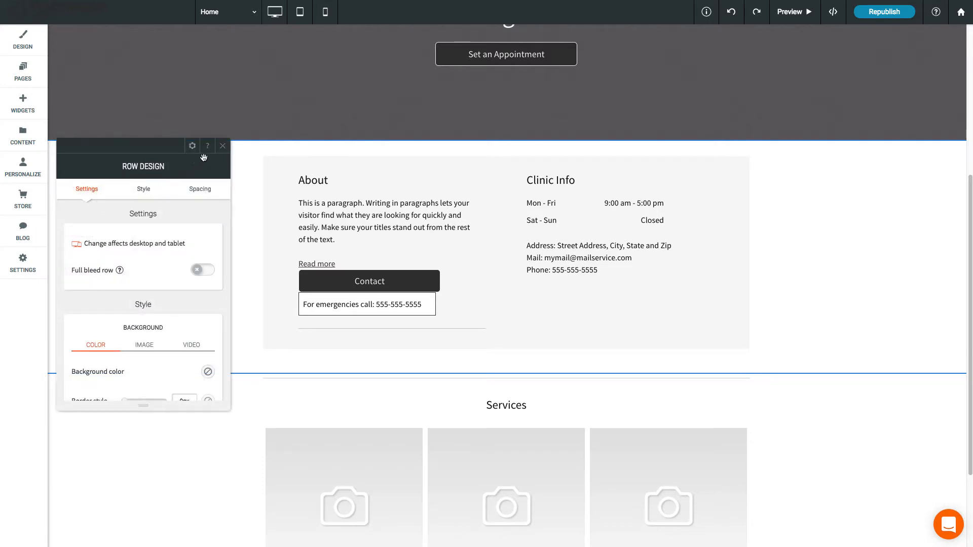
pyautogui.click(221, 146)
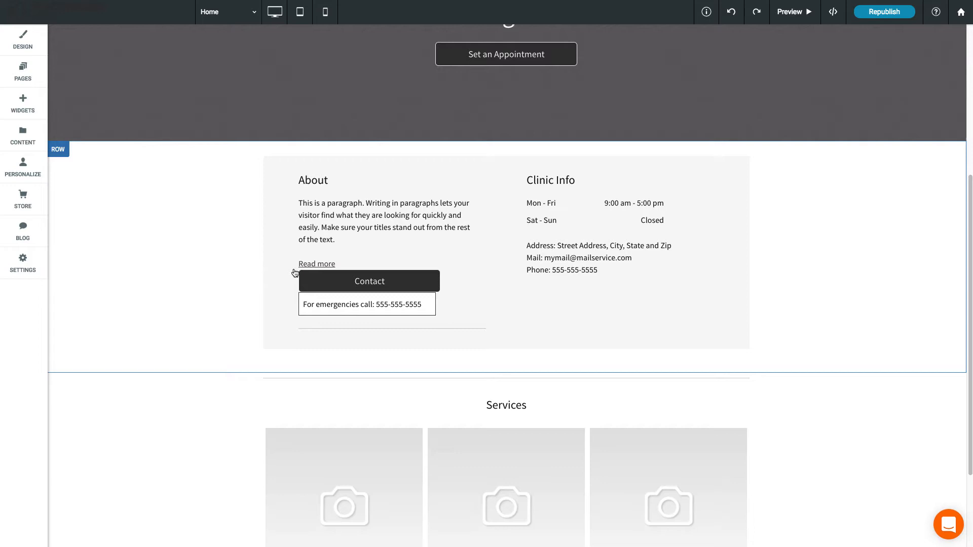
pyautogui.rightClick(370, 281)
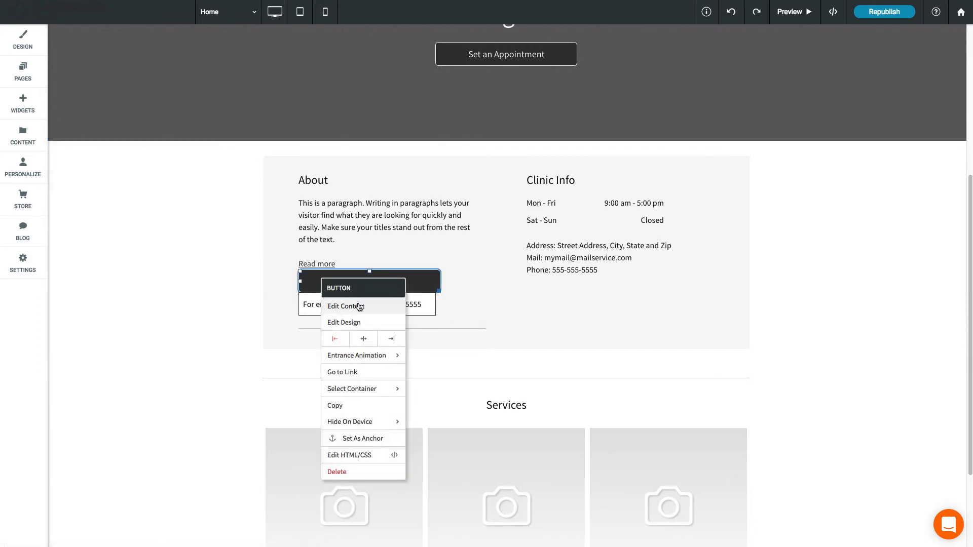
pyautogui.moveTo(381, 405)
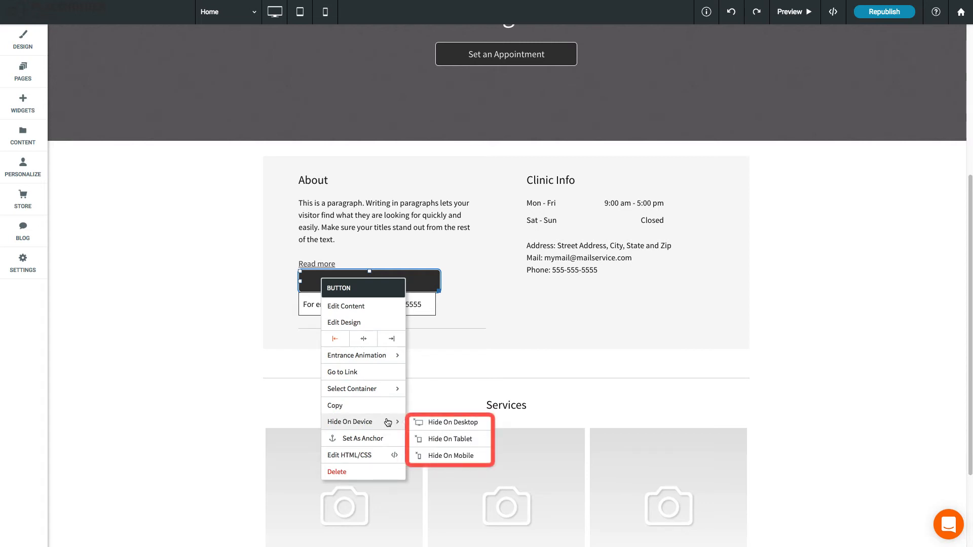
pyautogui.moveTo(415, 393)
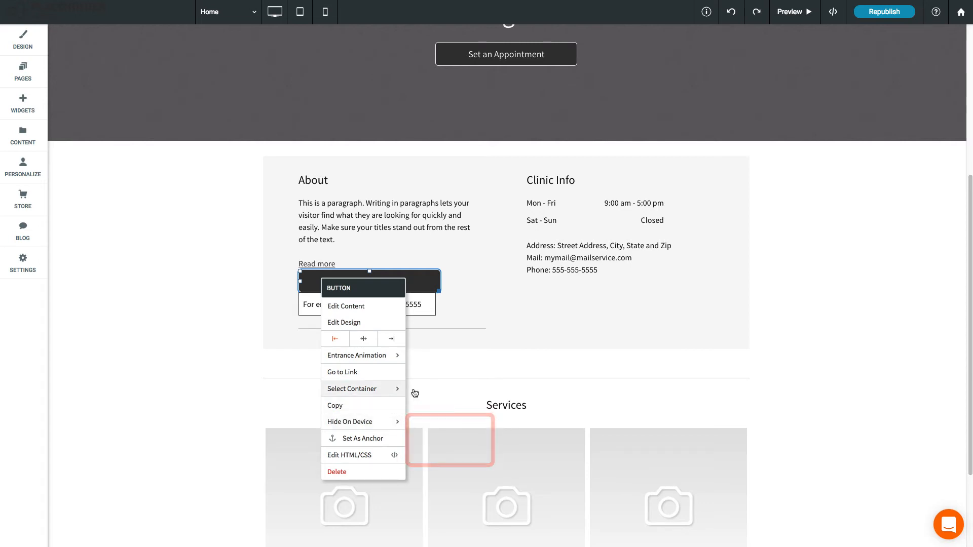
pyautogui.click(463, 315)
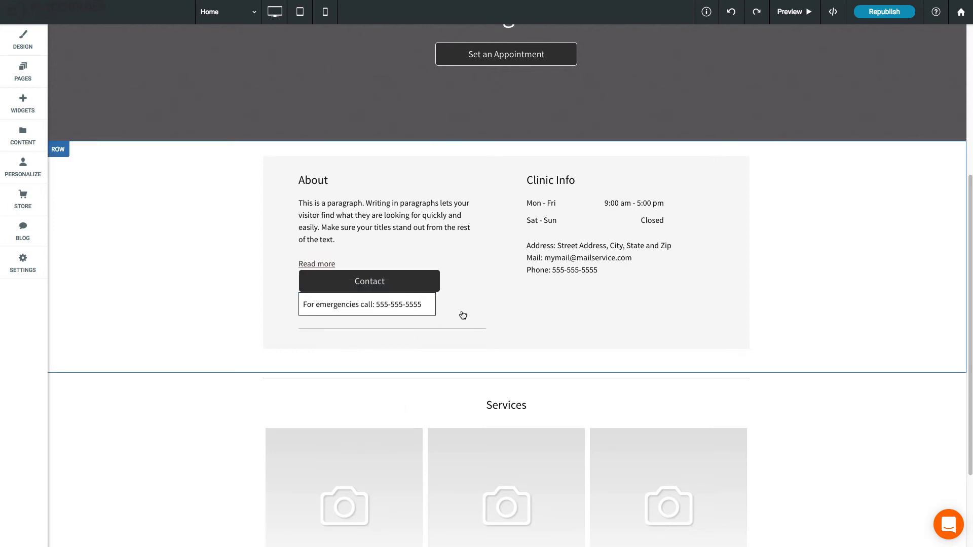